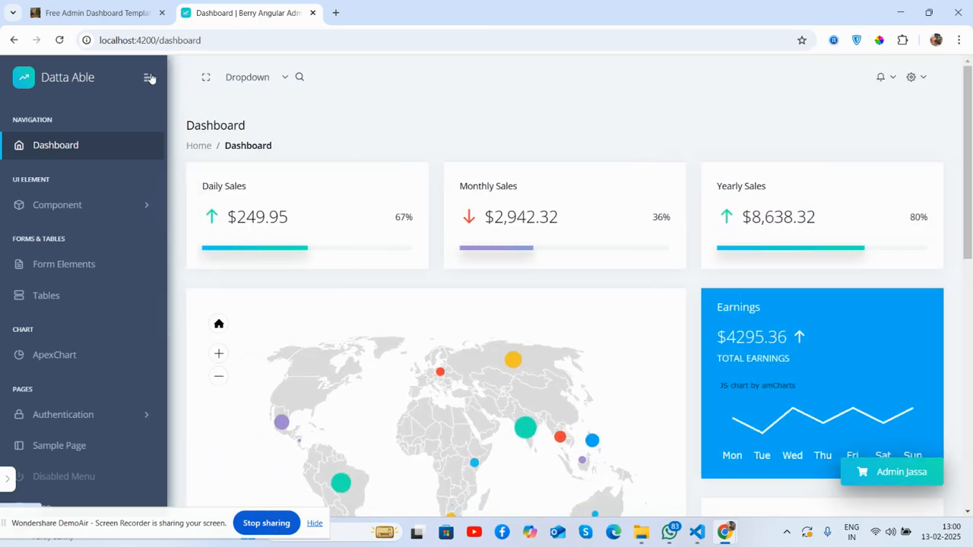
# Step: Try the header's dropdown actions and search field, then click the far-right header icon
pyautogui.click(247, 77)
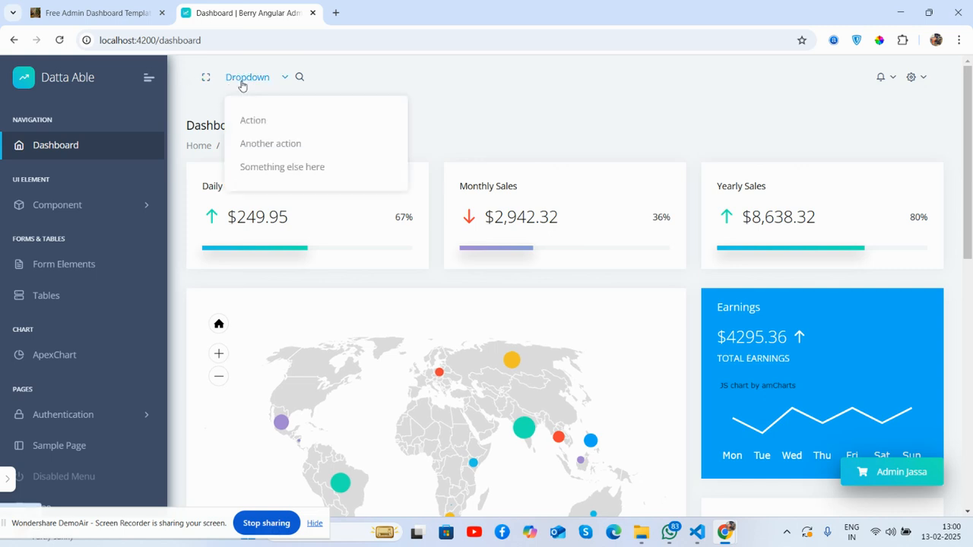
pyautogui.click(205, 77)
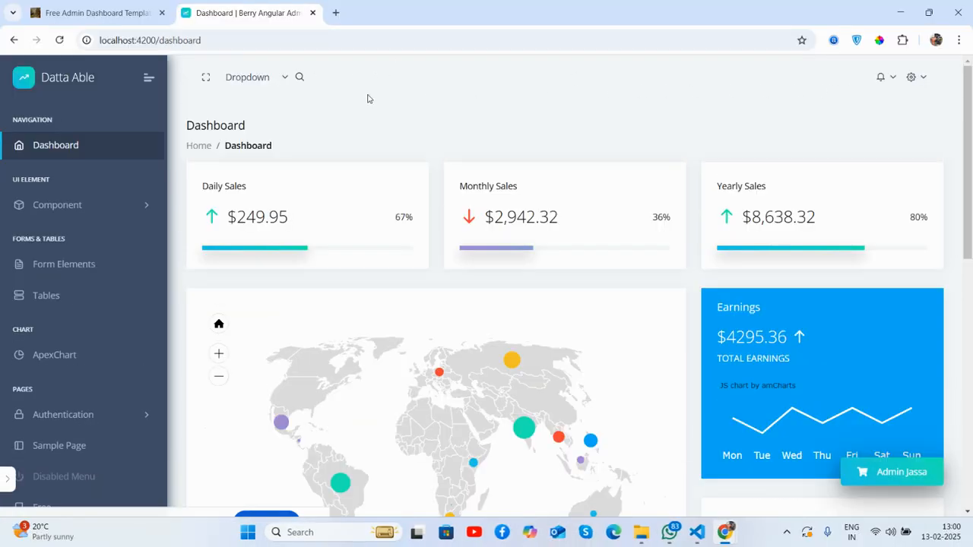
pyautogui.click(299, 77)
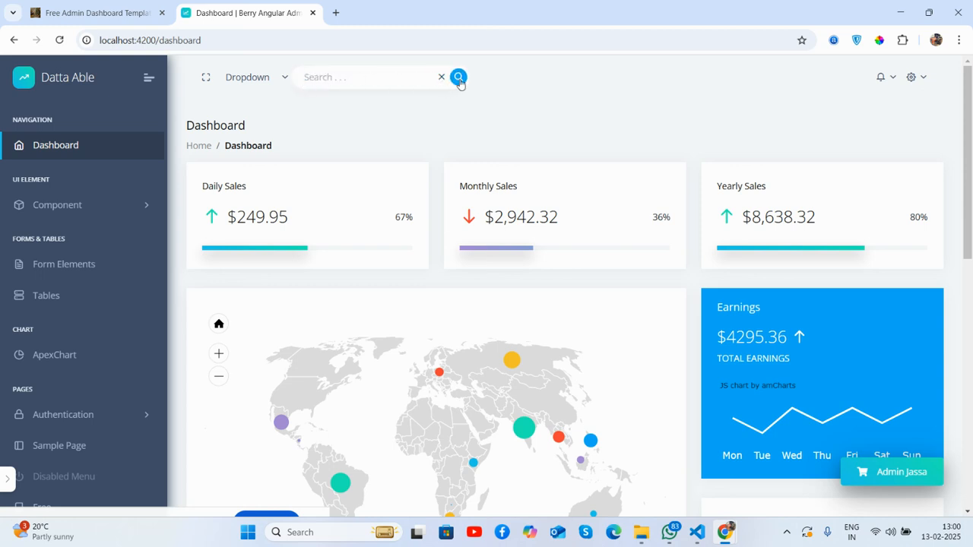
pyautogui.click(458, 77)
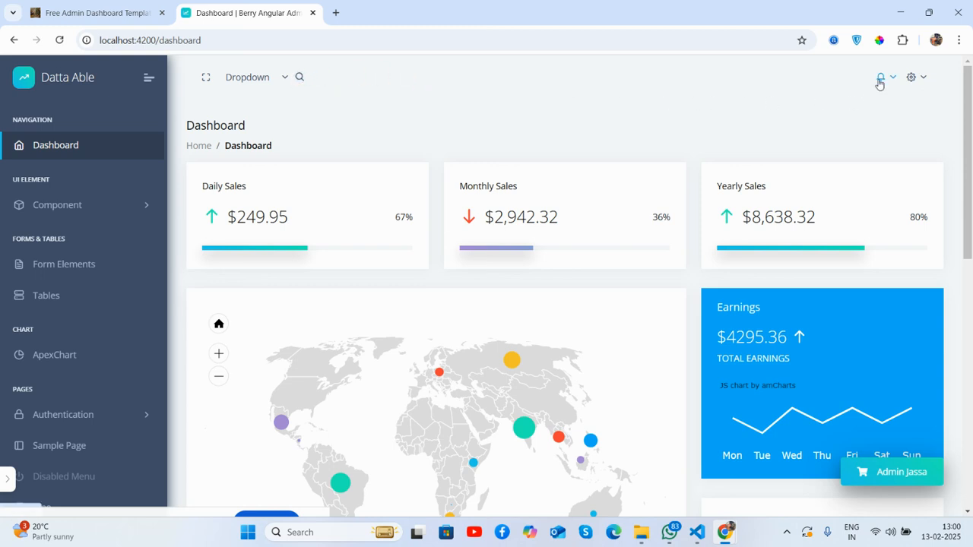
pyautogui.click(911, 77)
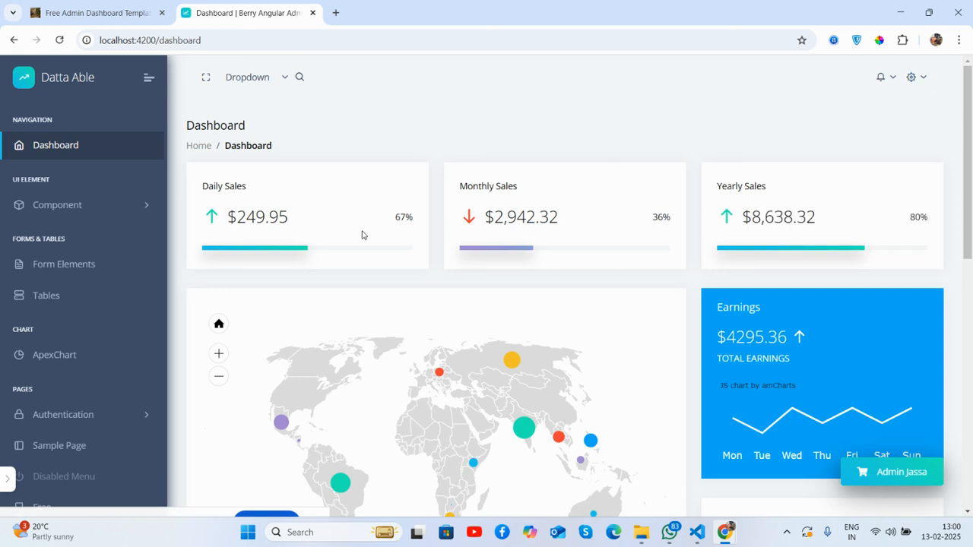
pyautogui.moveTo(917, 238)
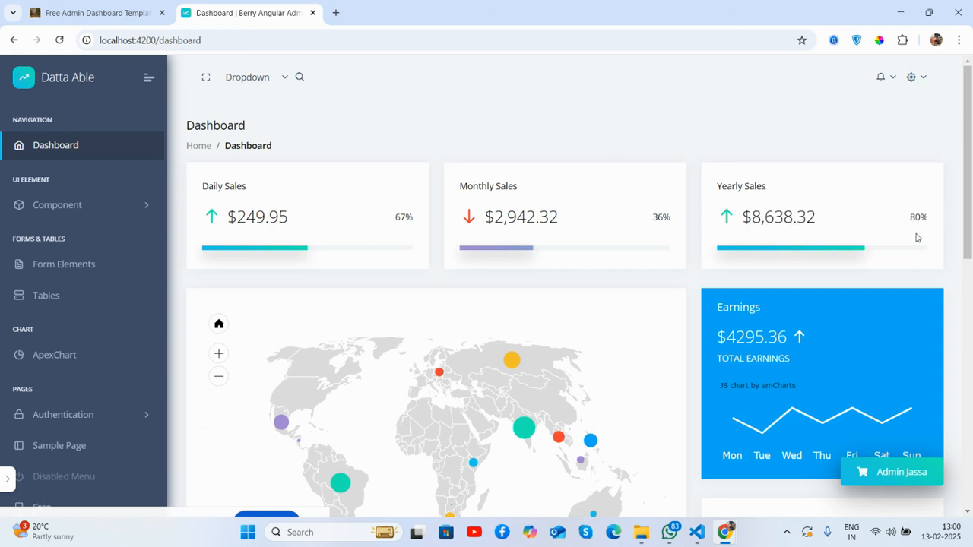
pyautogui.moveTo(785, 226)
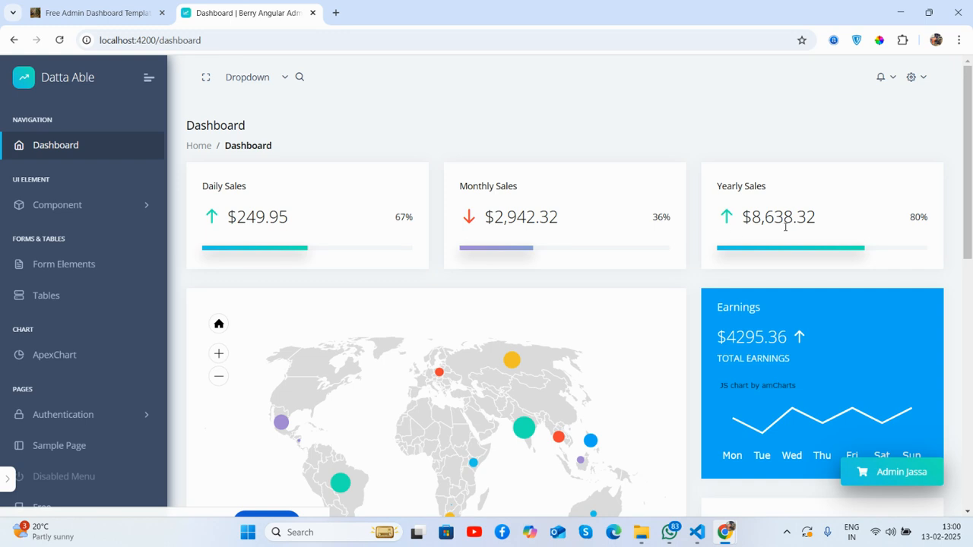
# Step: Scroll down through the dashboard page and back up
pyautogui.scroll(-3)
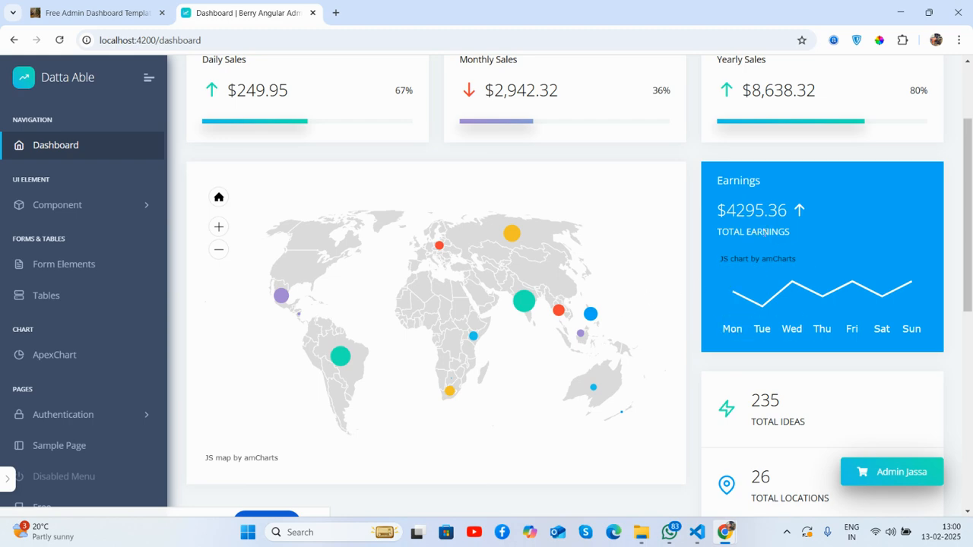
pyautogui.scroll(-3)
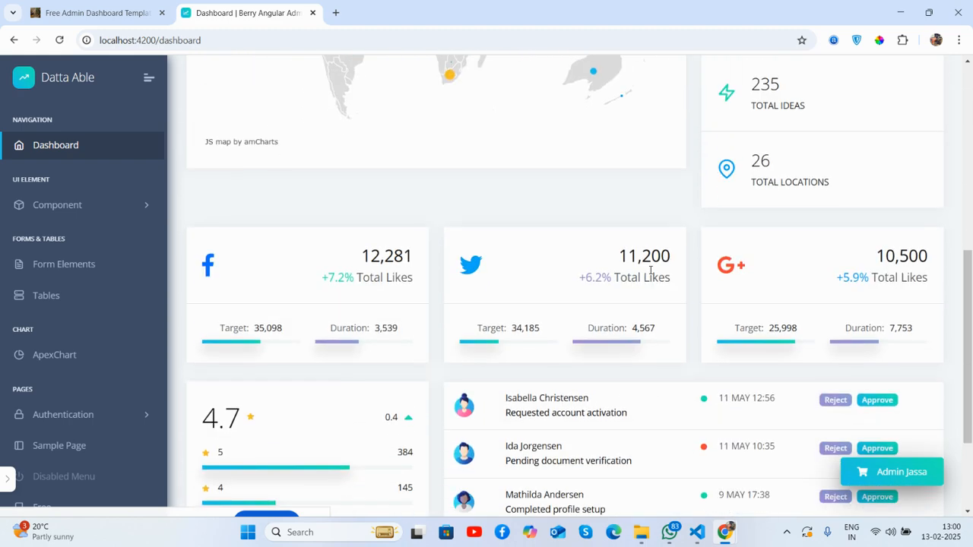
pyautogui.scroll(-3)
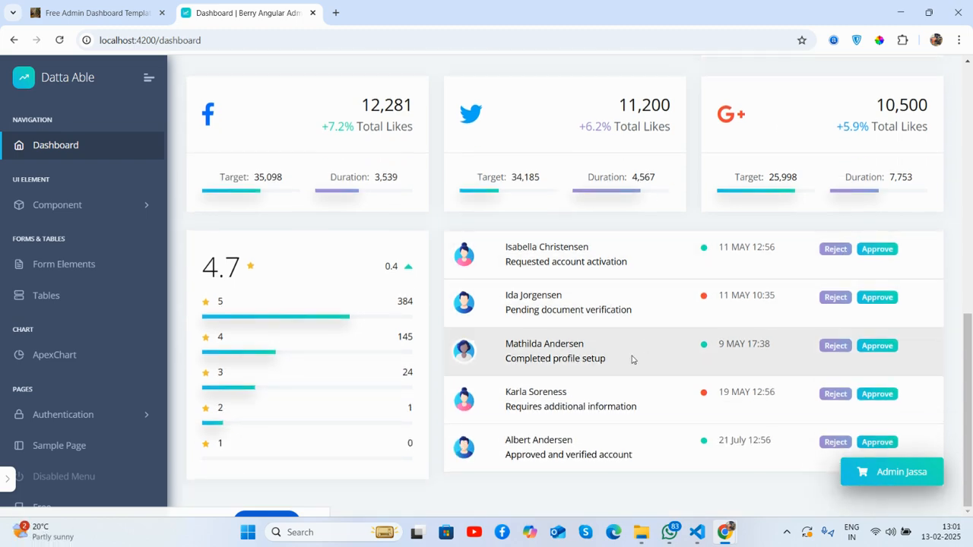
pyautogui.scroll(3)
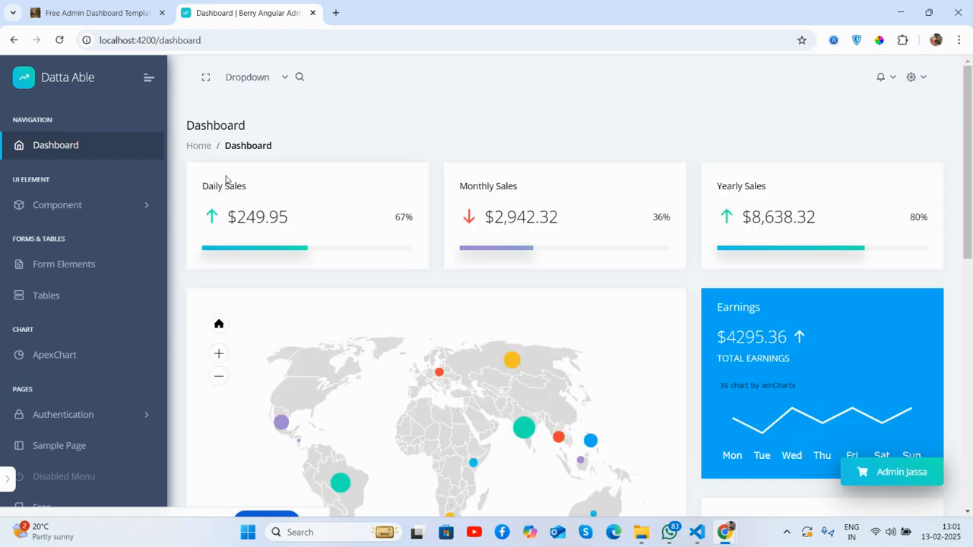
# Step: Expand Component and open the Button, Badges, Collapse, Tabs & Pills, and Typography pages
pyautogui.click(149, 77)
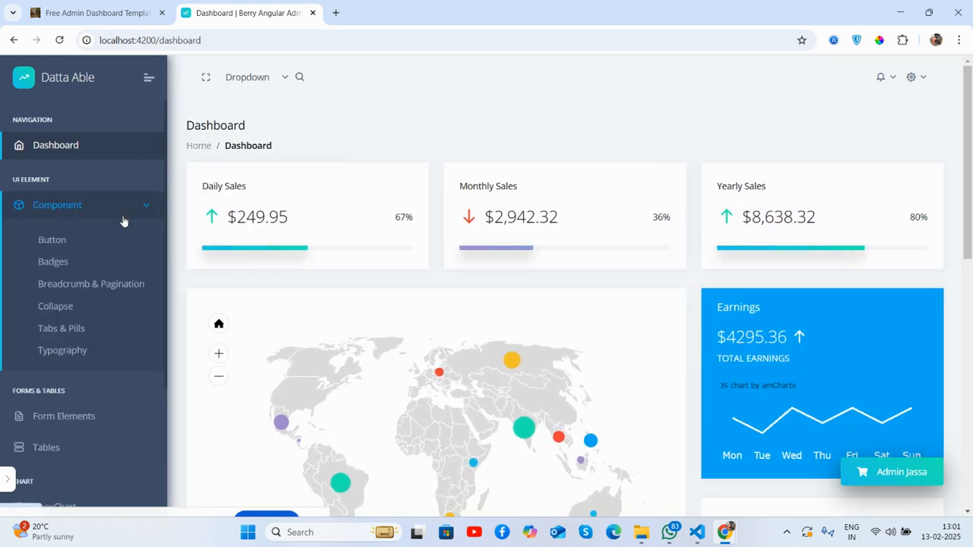
pyautogui.click(51, 239)
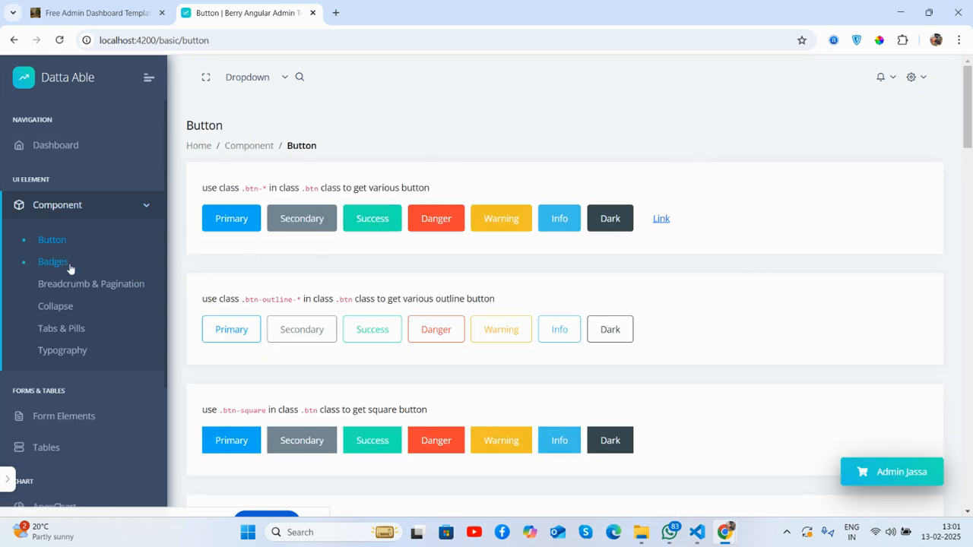
pyautogui.click(52, 260)
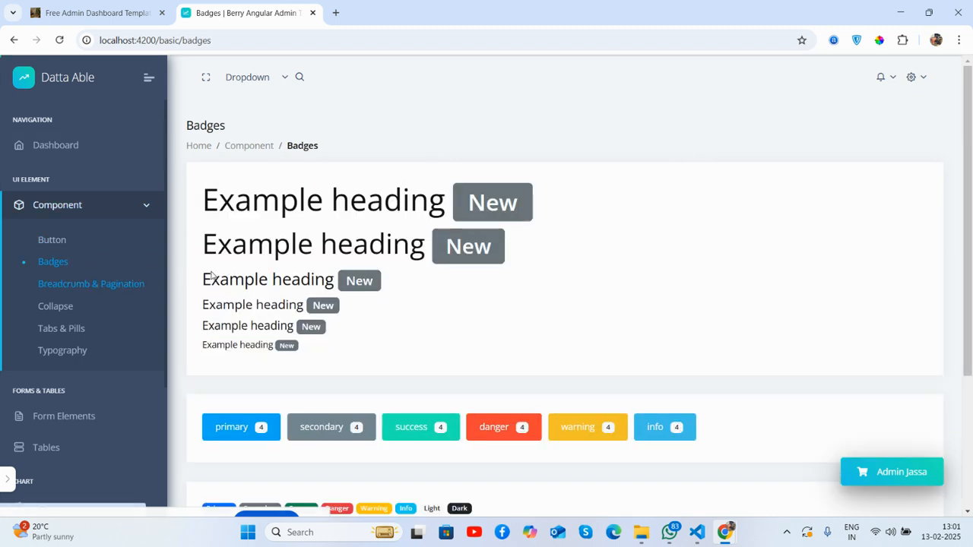
pyautogui.click(56, 305)
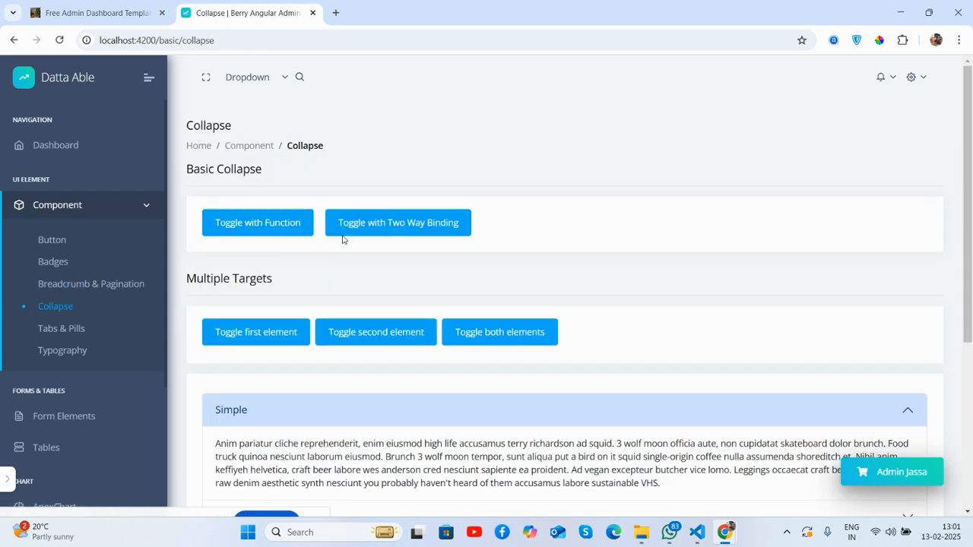
pyautogui.moveTo(60, 328)
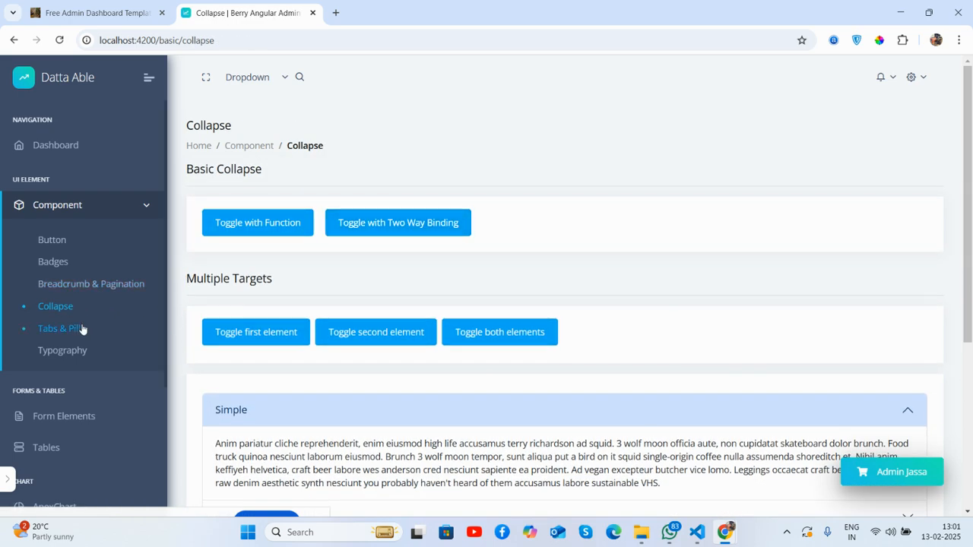
pyautogui.click(61, 328)
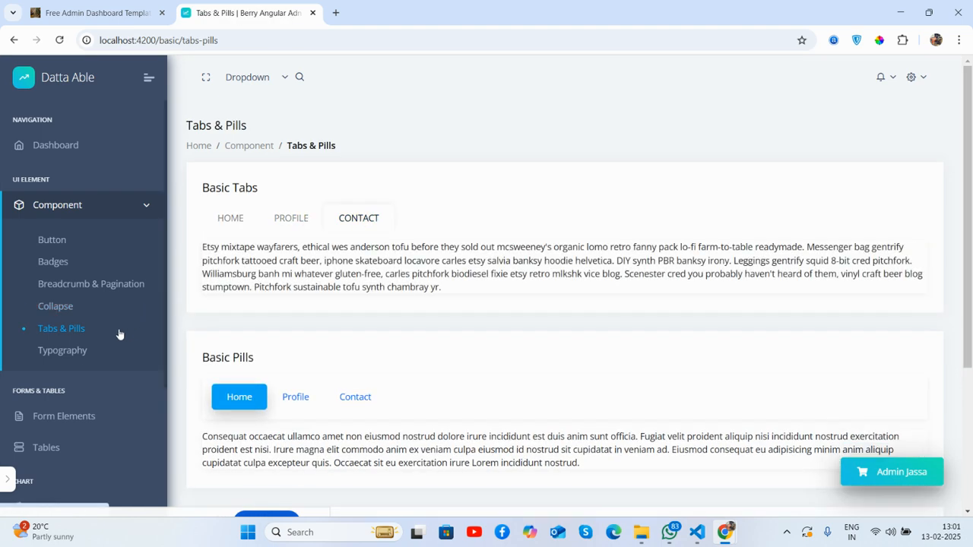
pyautogui.click(62, 350)
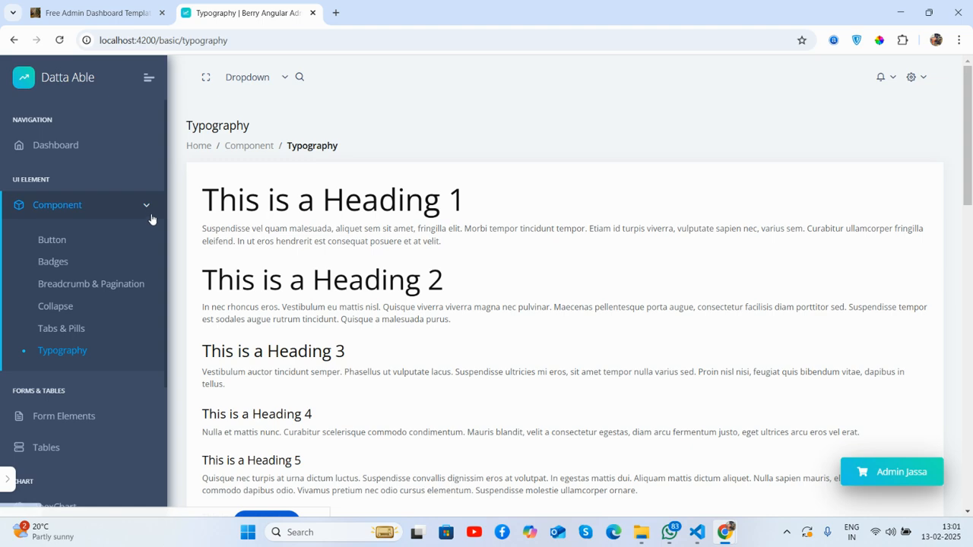
# Step: View the Form Elements, Tables and ApexChart pages, then open the Sample Page
pyautogui.click(64, 264)
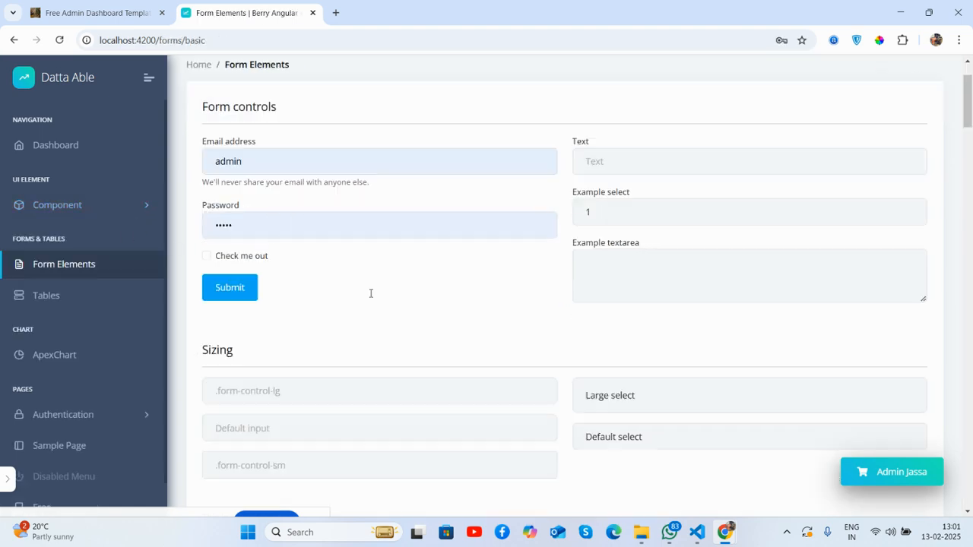
pyautogui.scroll(-3)
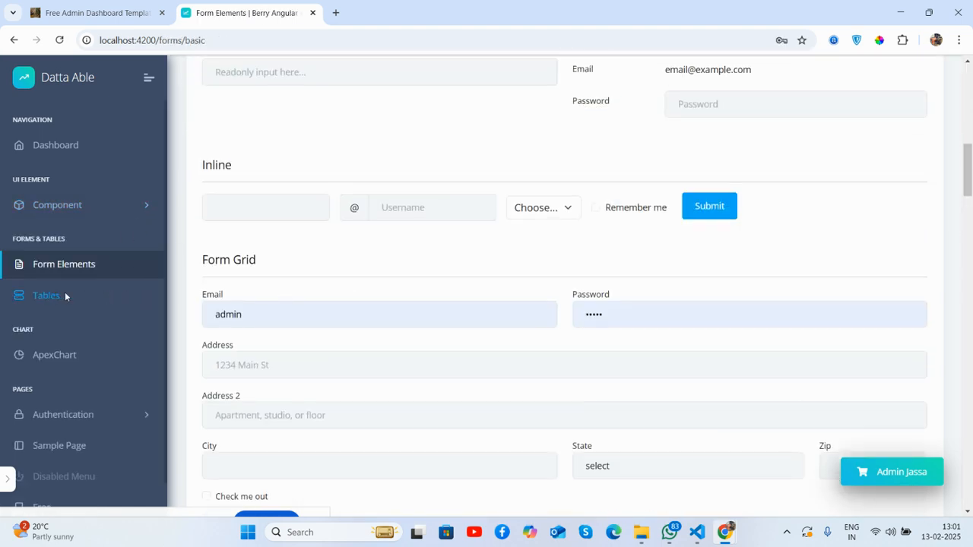
pyautogui.click(47, 295)
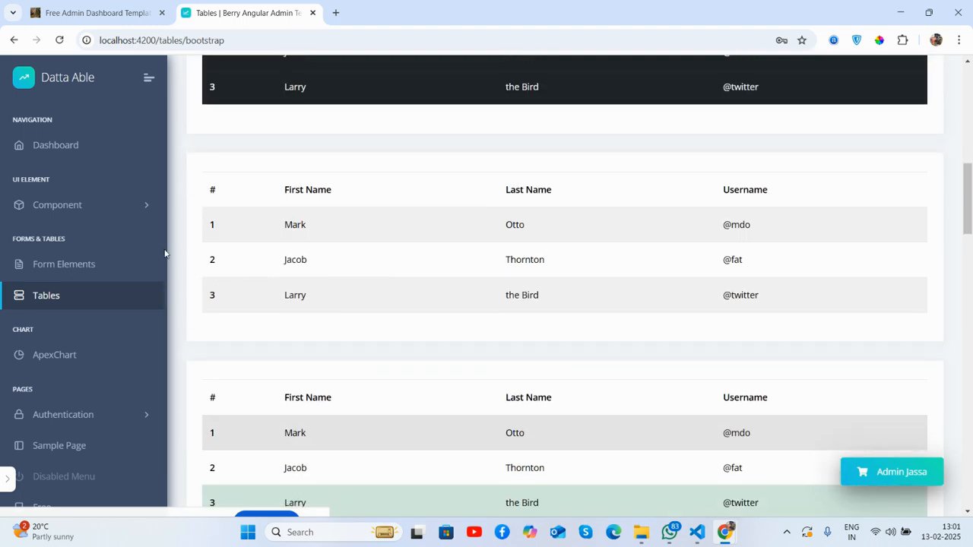
pyautogui.click(54, 354)
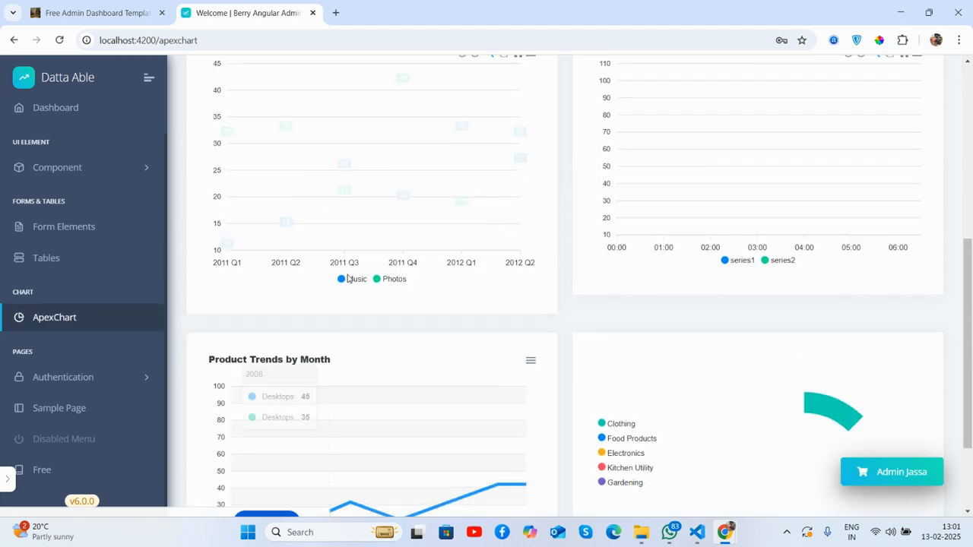
pyautogui.scroll(3)
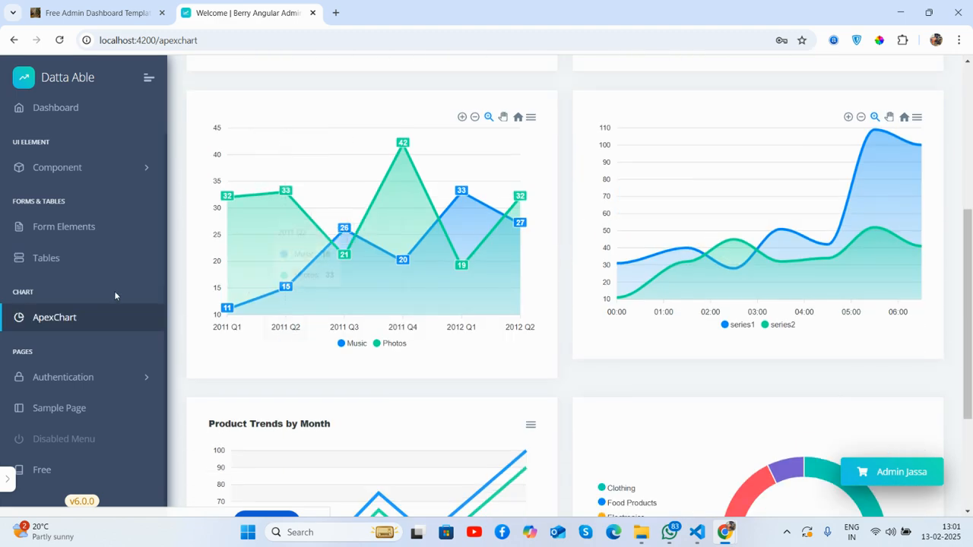
pyautogui.click(59, 408)
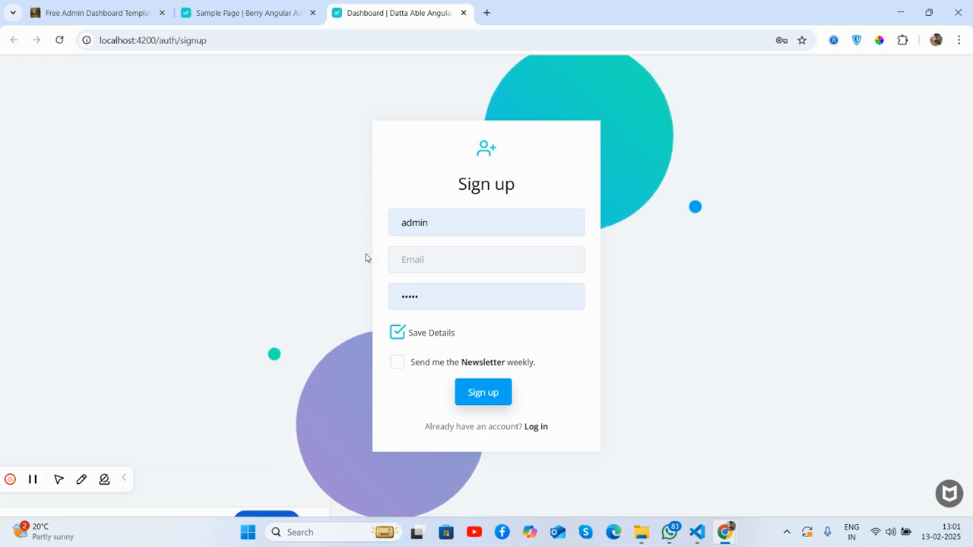
# Step: Switch from the Sign up page to Login and submit the login form
pyautogui.click(535, 427)
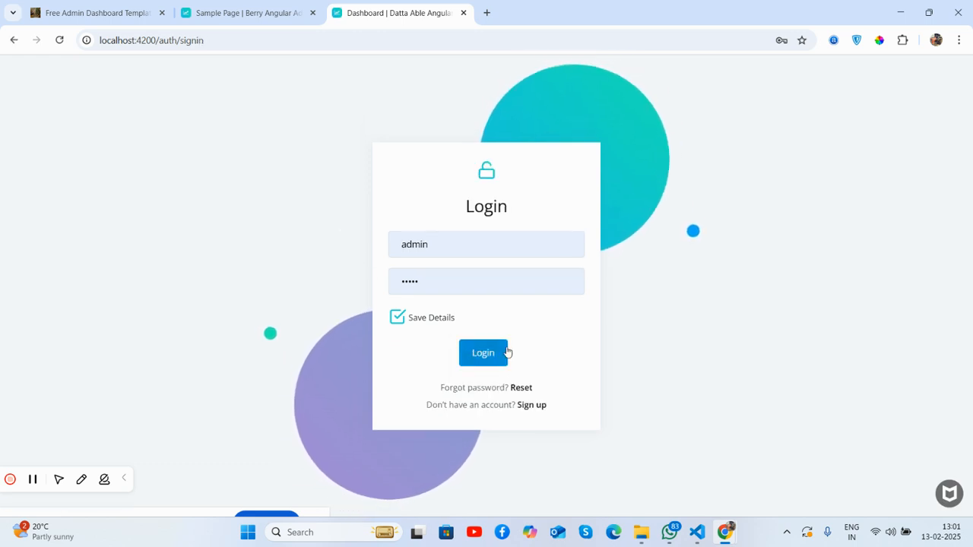
pyautogui.click(483, 352)
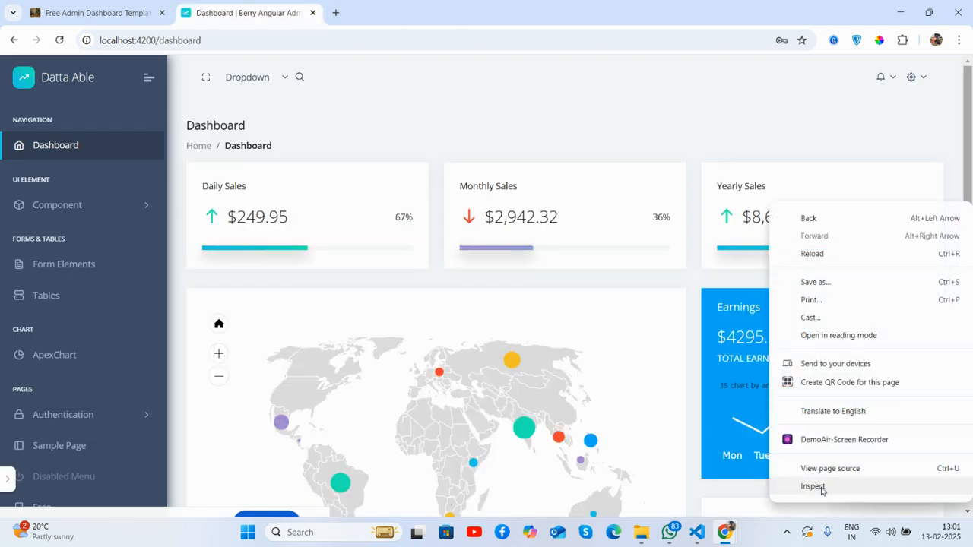
pyautogui.click(813, 486)
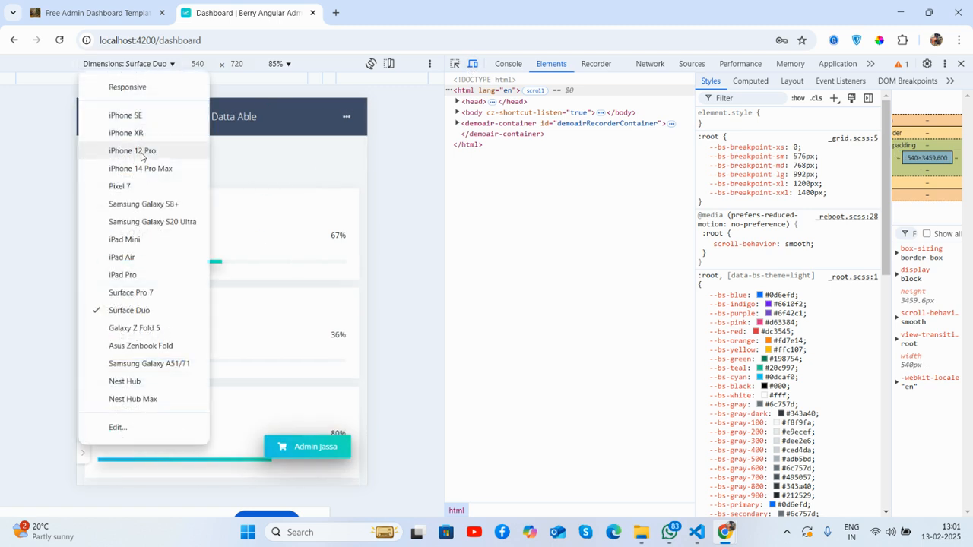
pyautogui.click(140, 168)
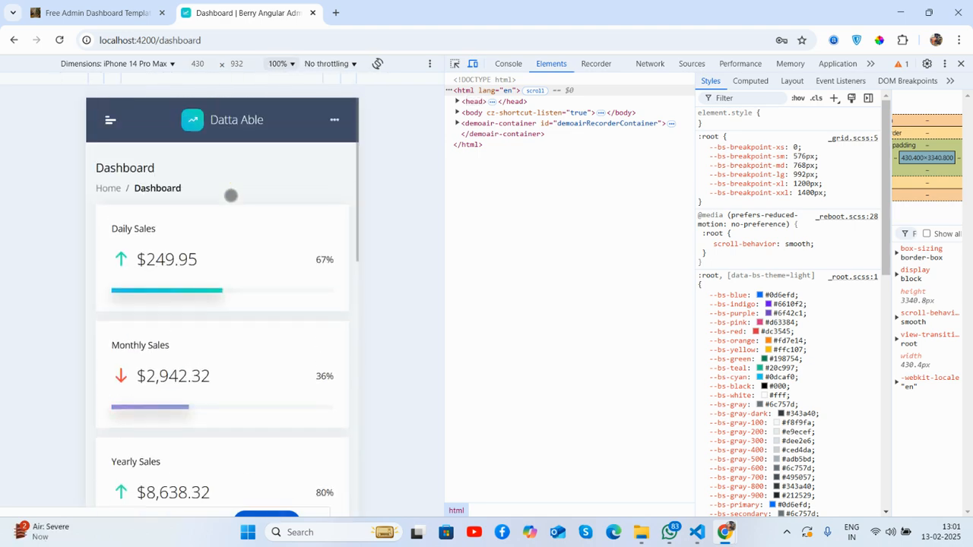
pyautogui.scroll(-3)
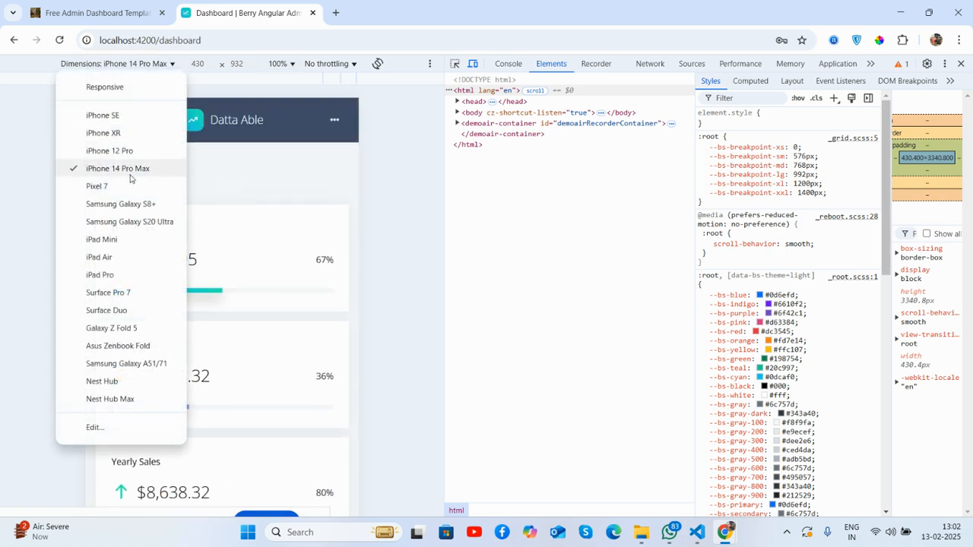
pyautogui.click(96, 185)
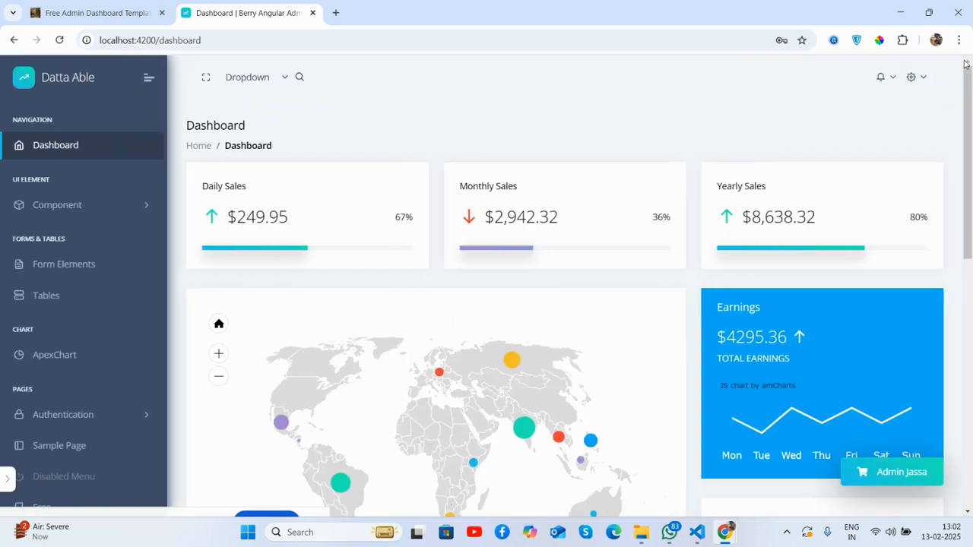
pyautogui.moveTo(608, 138)
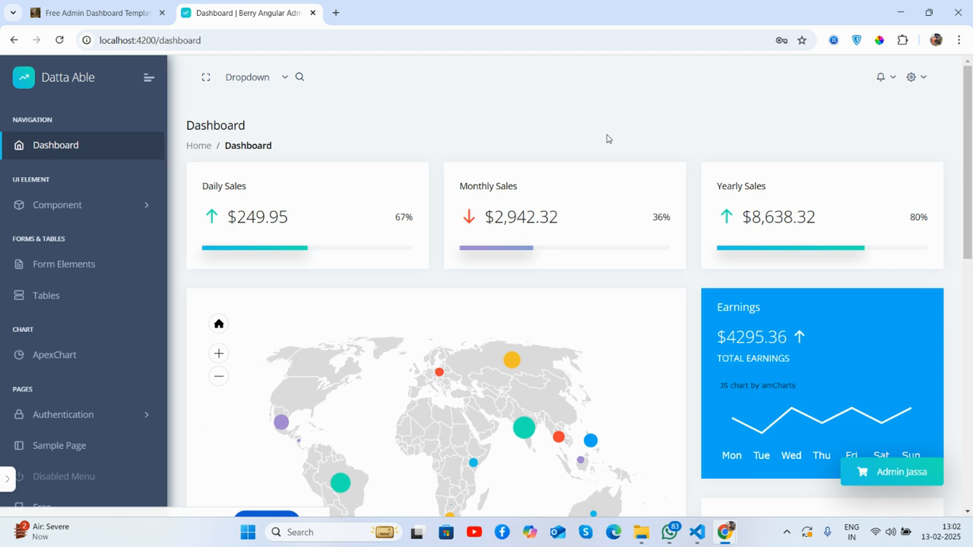
# Step: Switch to the Therichpost tab, open Contact & Advertise, and dismiss the ad pop-up
pyautogui.click(91, 13)
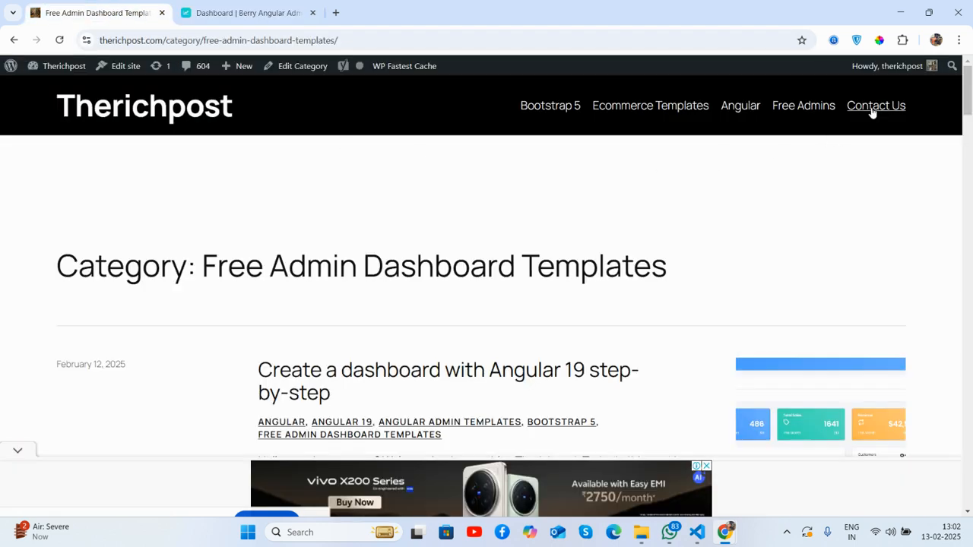
pyautogui.click(876, 105)
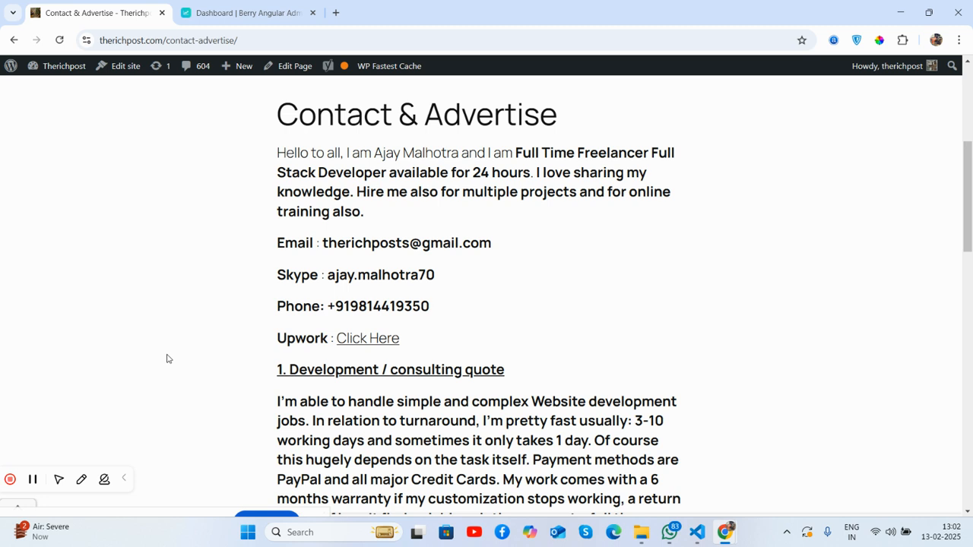
pyautogui.scroll(3)
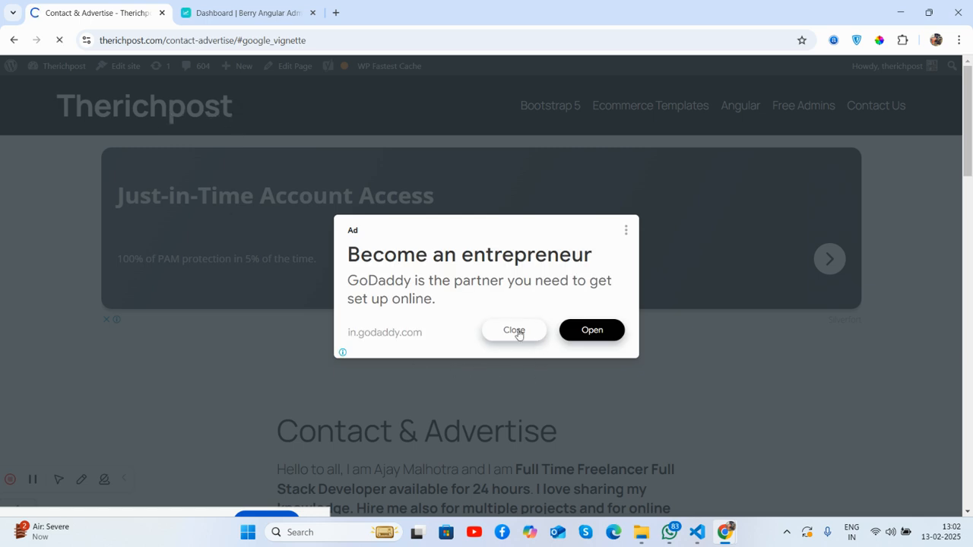
pyautogui.click(514, 330)
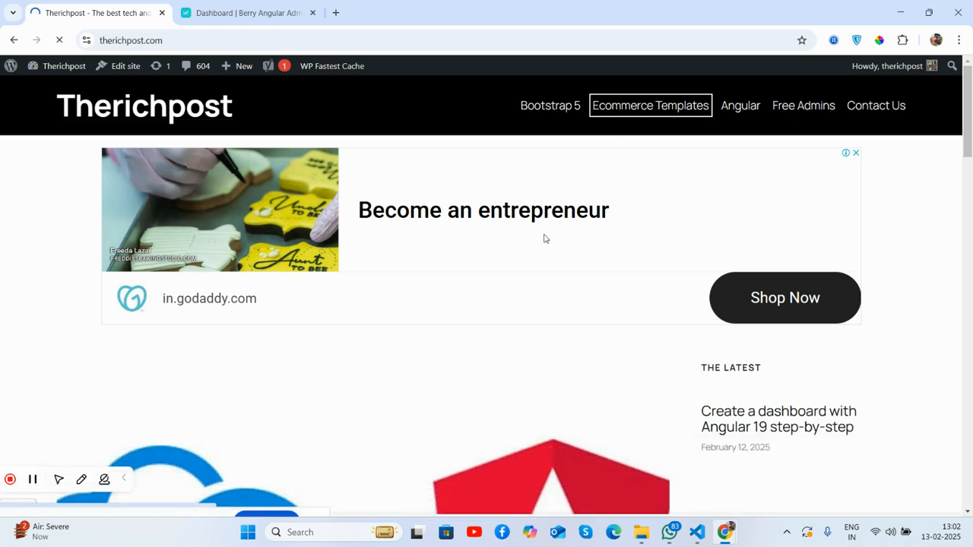
pyautogui.click(650, 105)
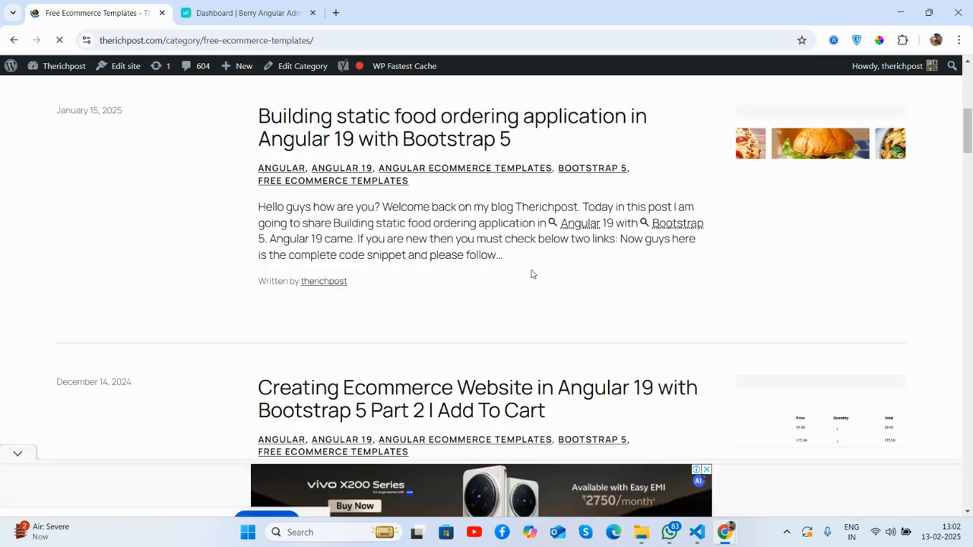
pyautogui.scroll(-3)
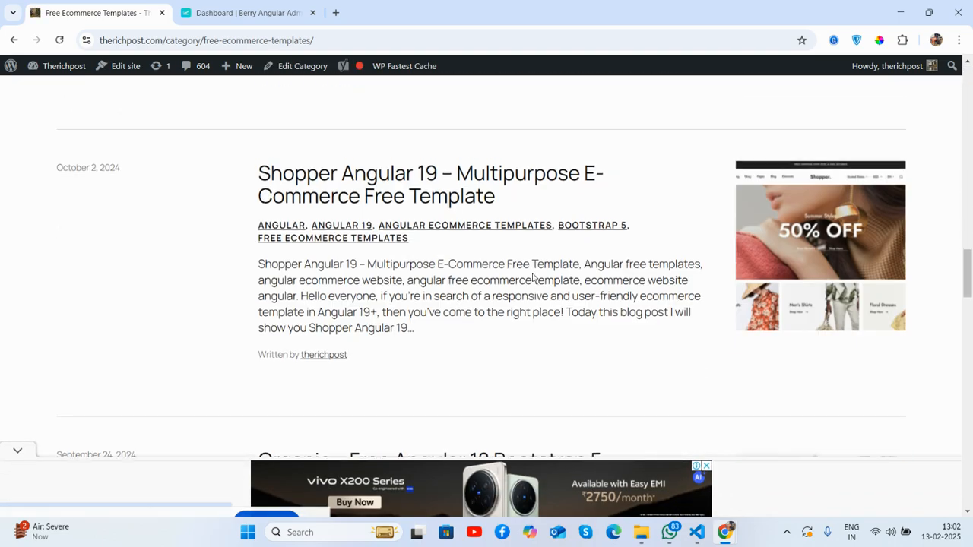
pyautogui.scroll(3)
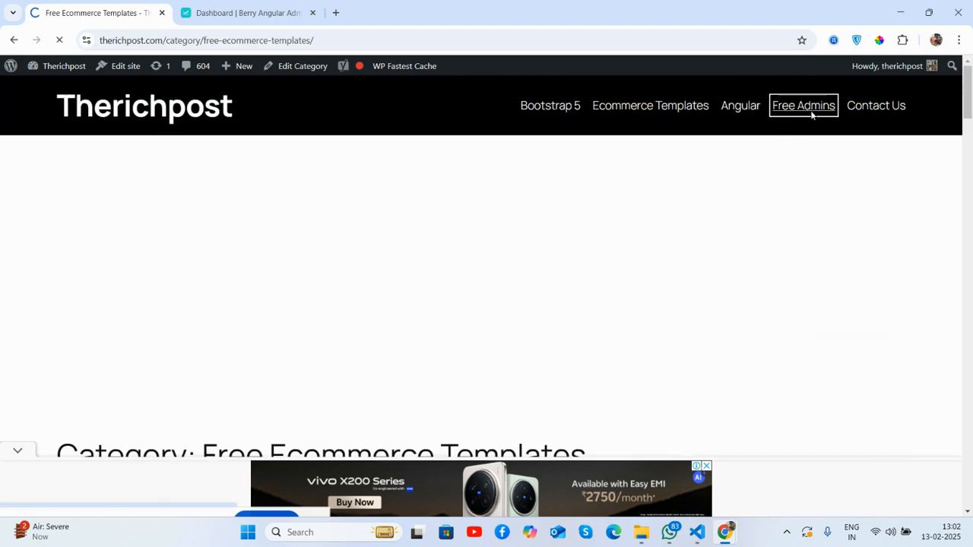
pyautogui.click(803, 105)
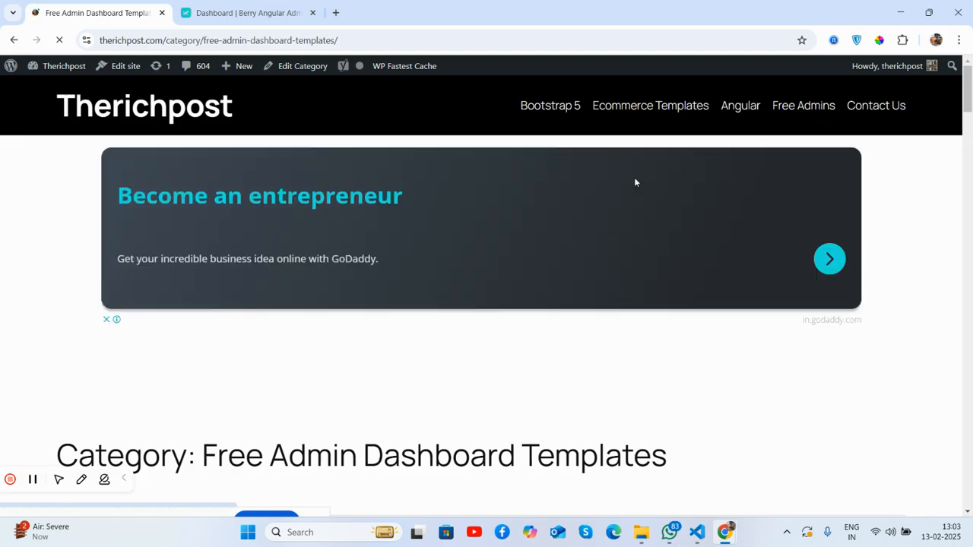
pyautogui.scroll(-3)
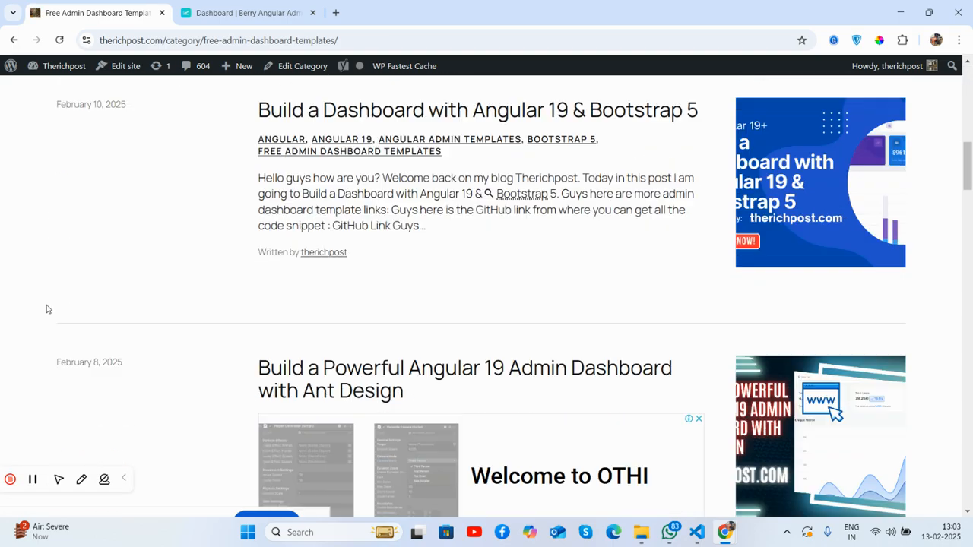
pyautogui.scroll(-3)
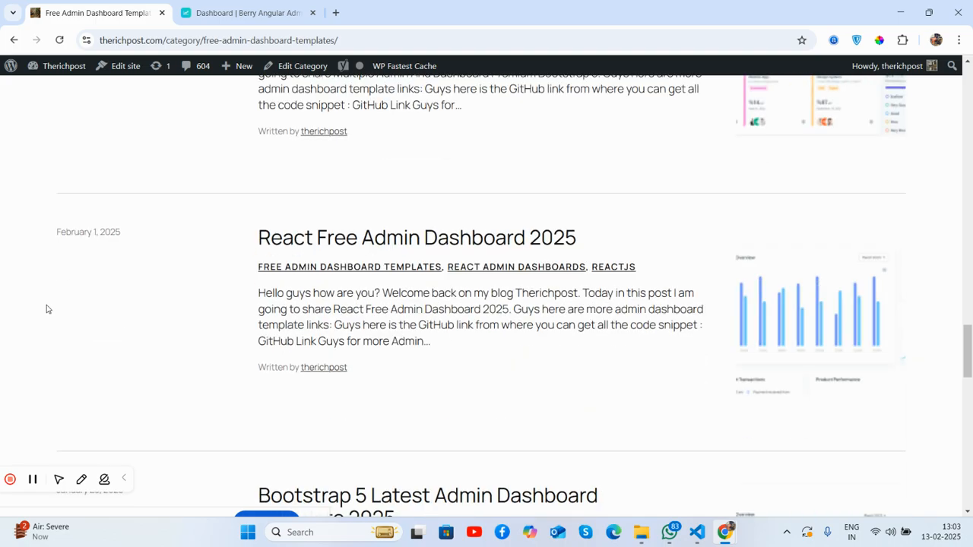
pyautogui.scroll(3)
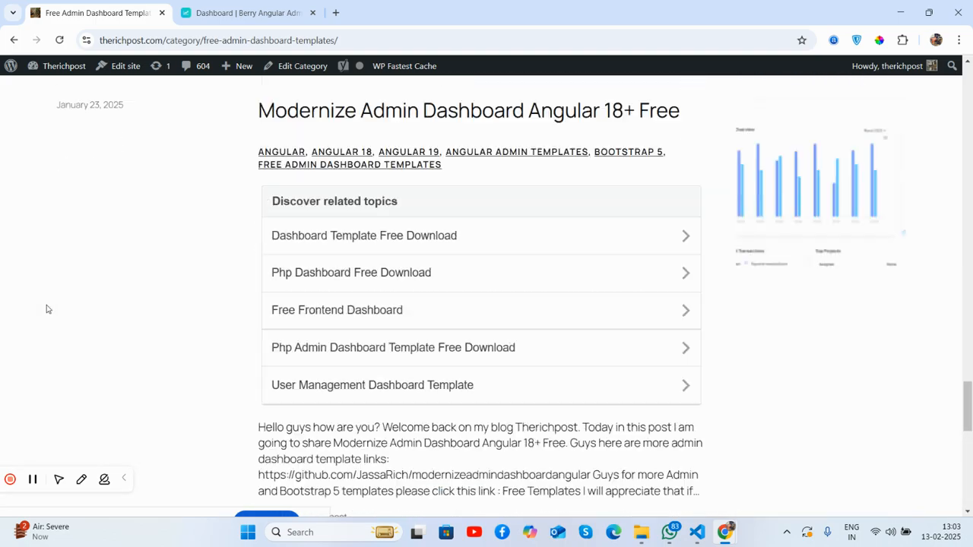
pyautogui.scroll(3)
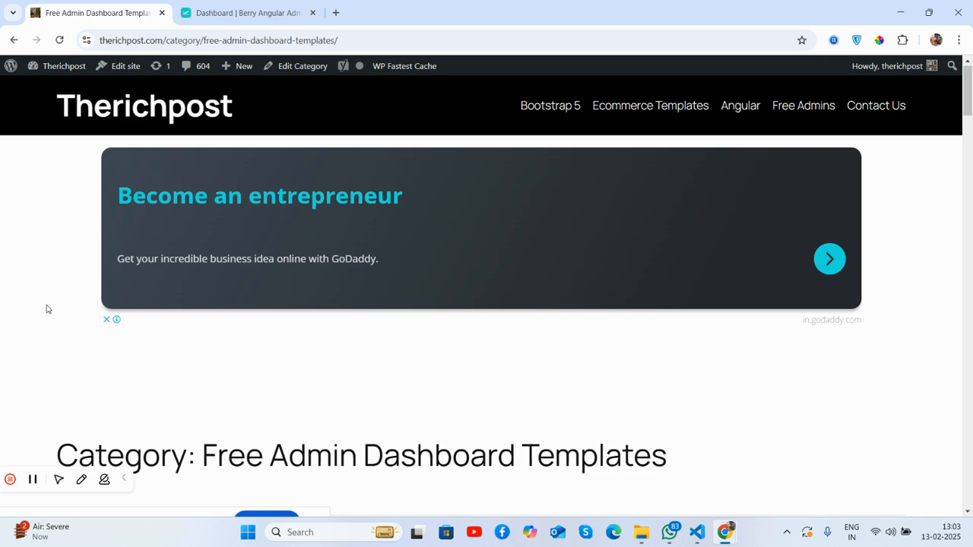
pyautogui.click(144, 105)
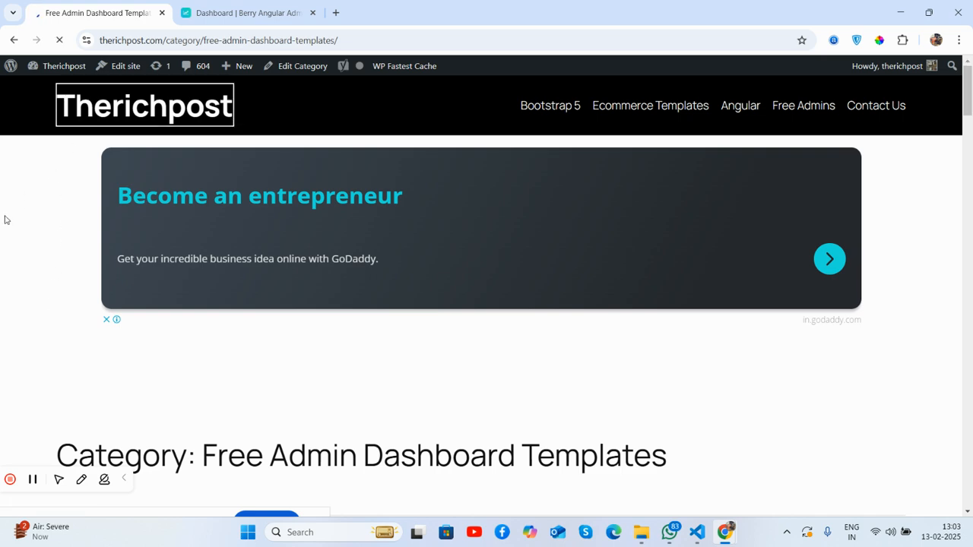
pyautogui.click(144, 105)
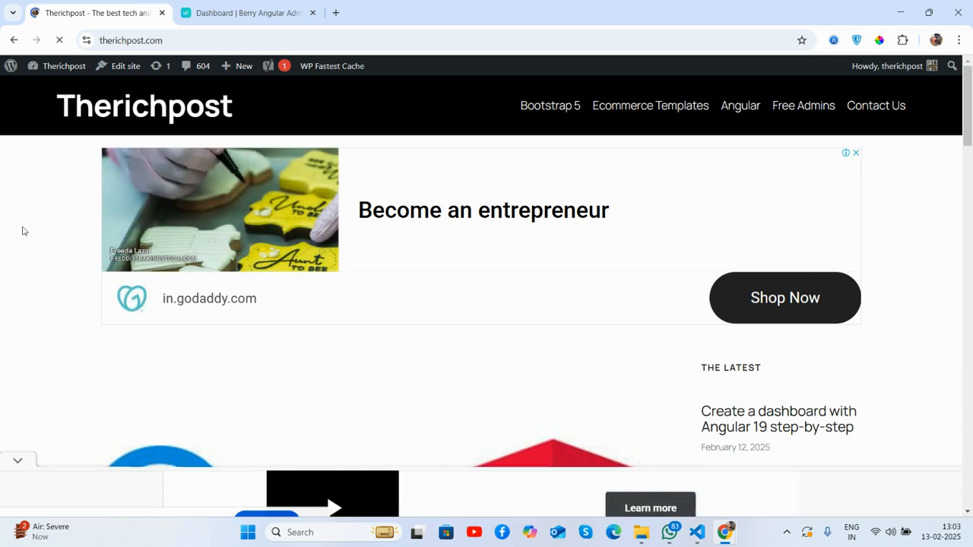
pyautogui.scroll(-3)
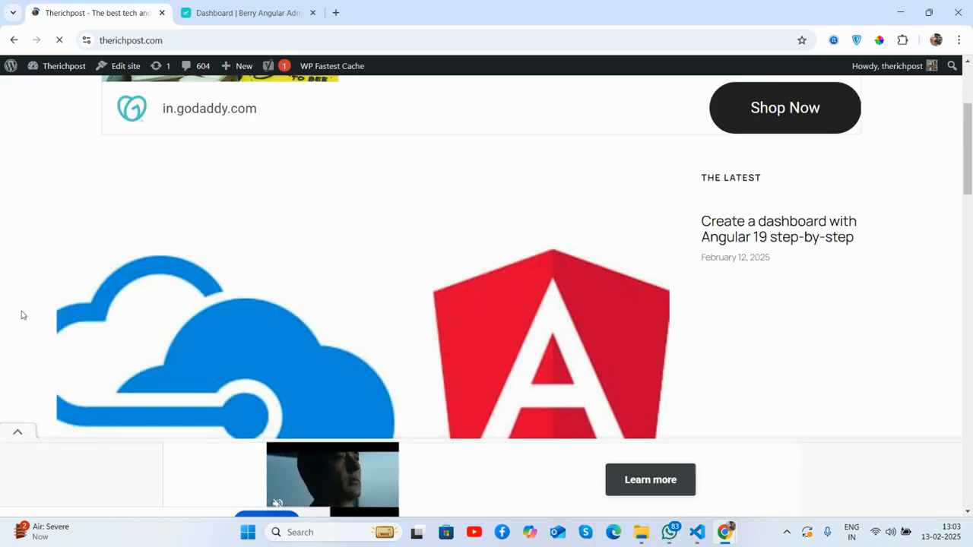
pyautogui.scroll(-3)
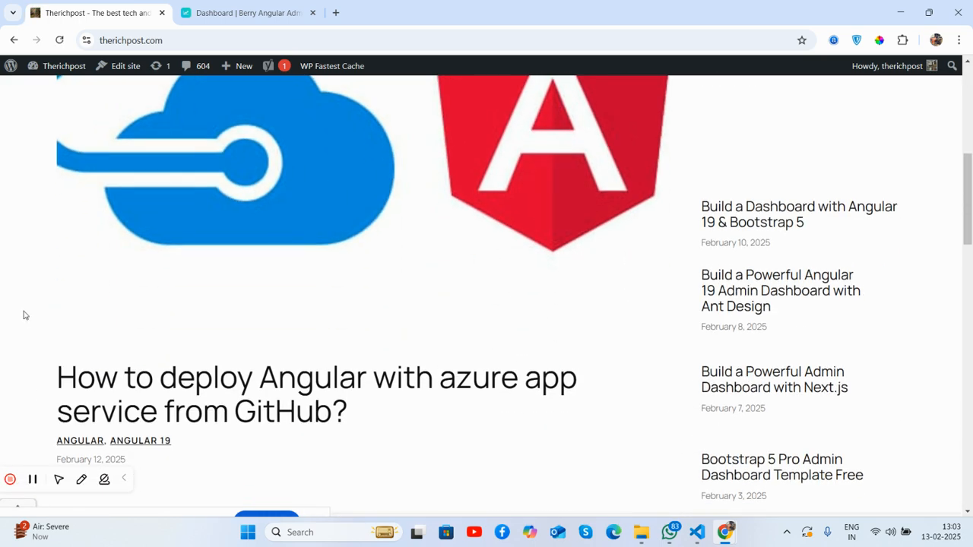
pyautogui.scroll(-3)
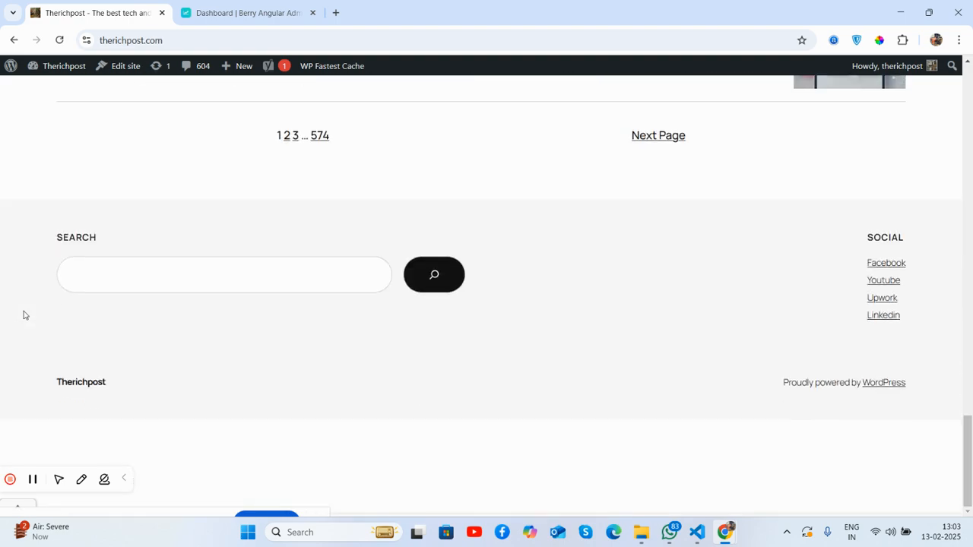
pyautogui.scroll(3)
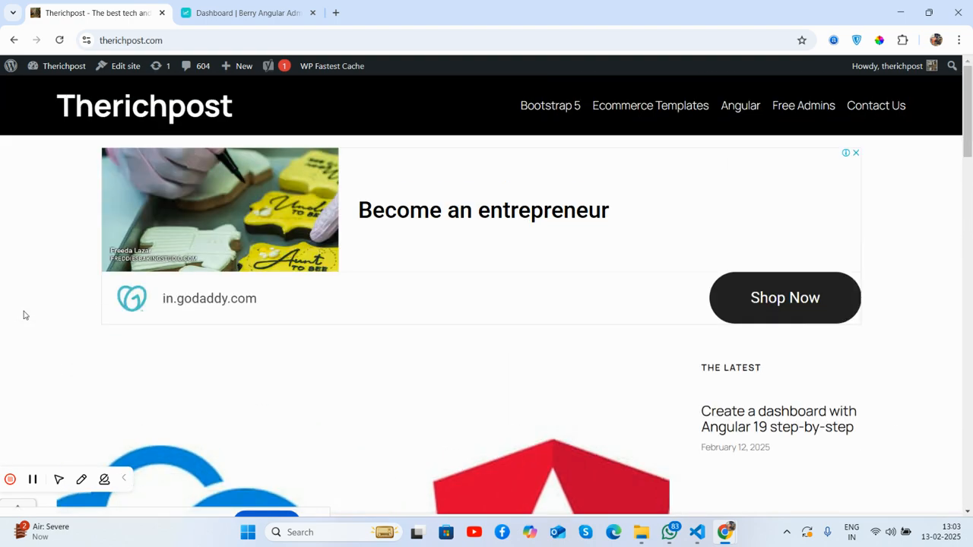
# Step: Switch back to the localhost dashboard tab and dismiss the USB device notification
pyautogui.click(247, 13)
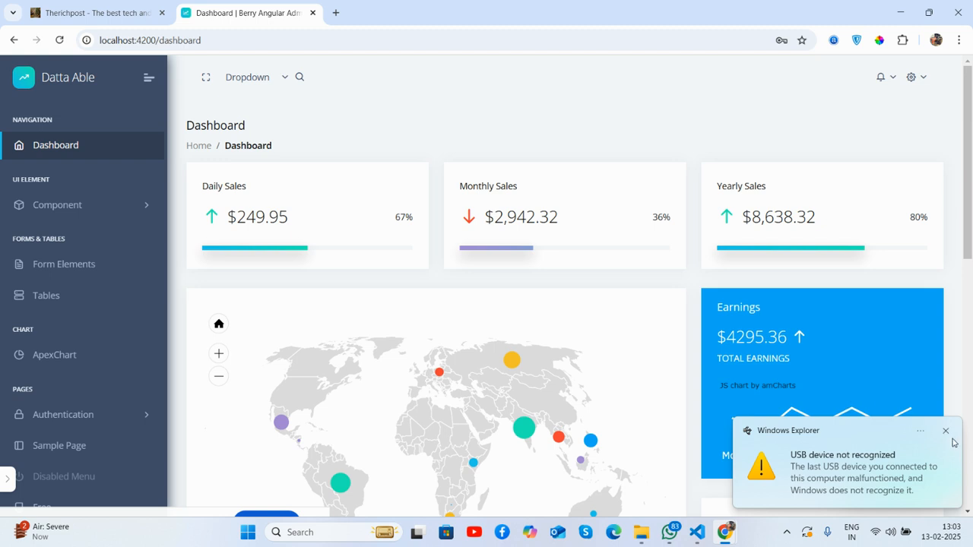
pyautogui.click(945, 430)
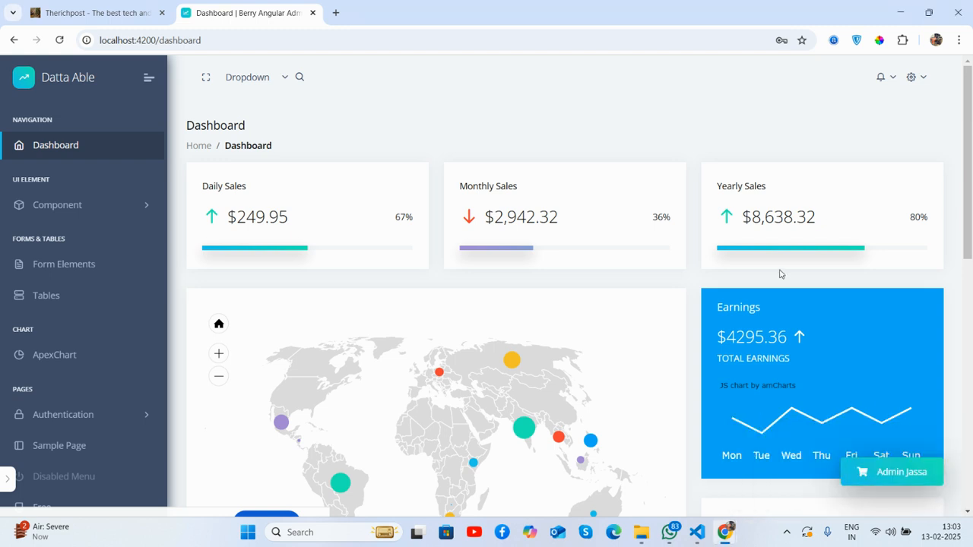